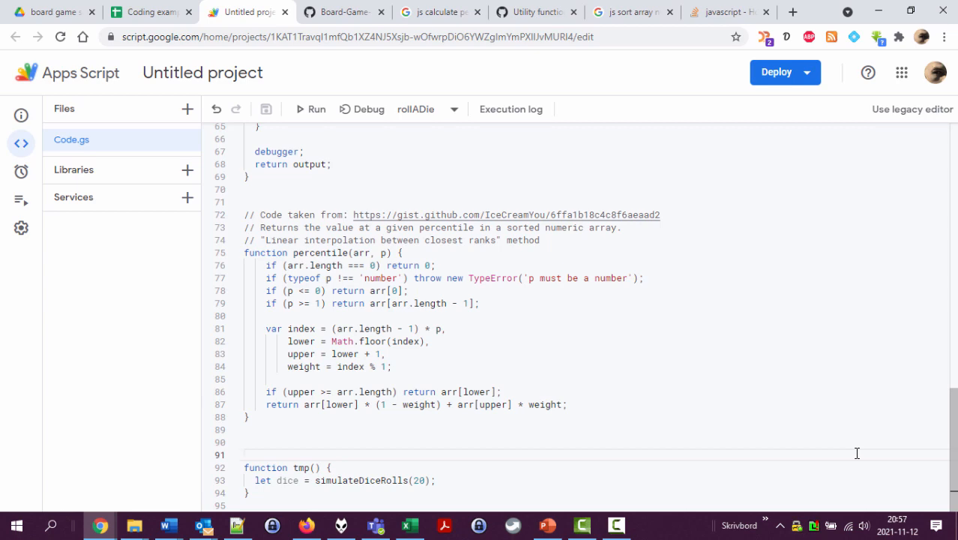
Switch to the Coding examples 1 spreadsheet showing the dice percentile table
click(148, 12)
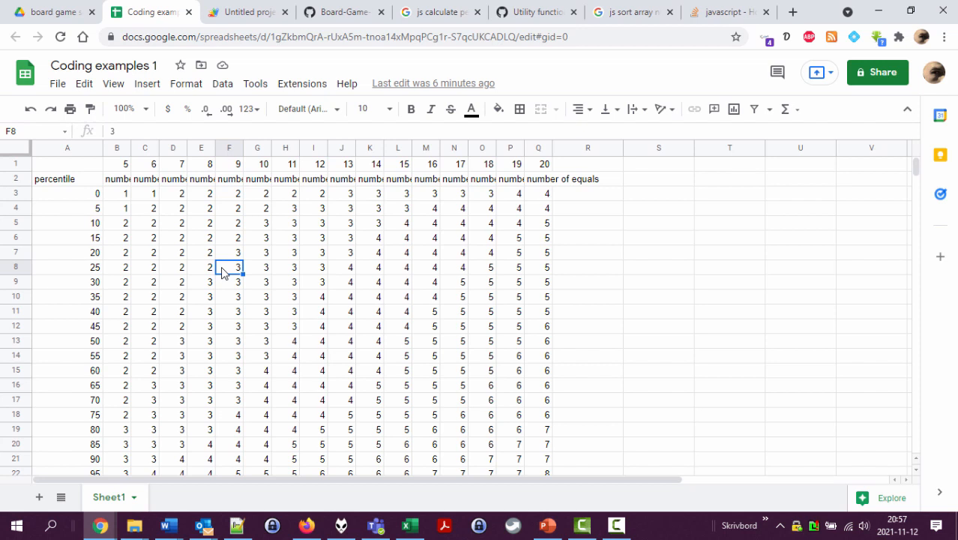
click(249, 12)
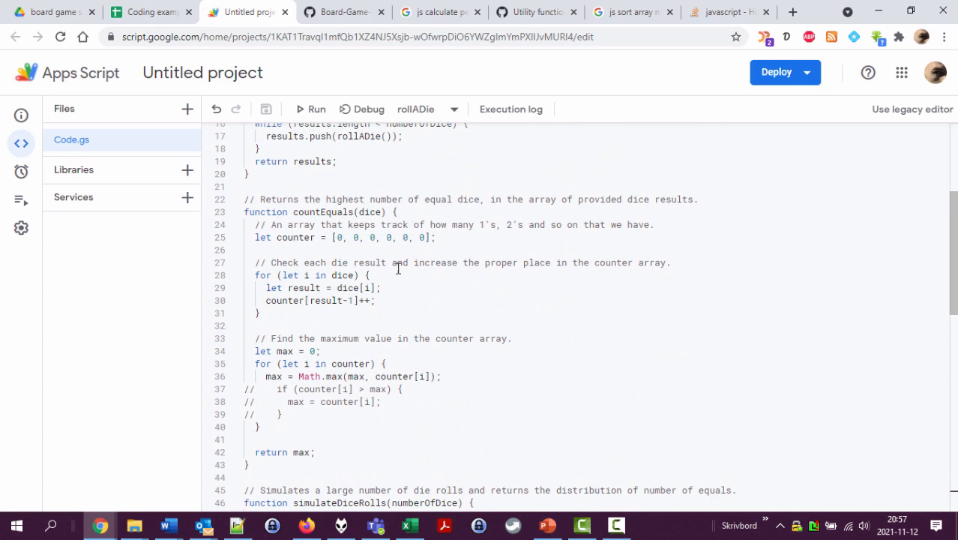
Extend the countEquals signature to (dice, limit) and move into the loop's result assignment
double_click(321, 212)
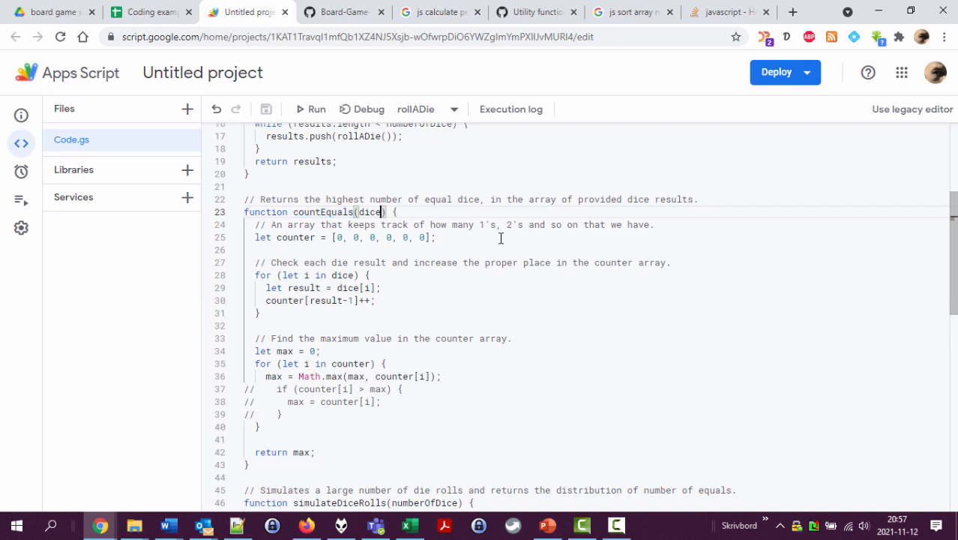
double_click(367, 211)
text(, )
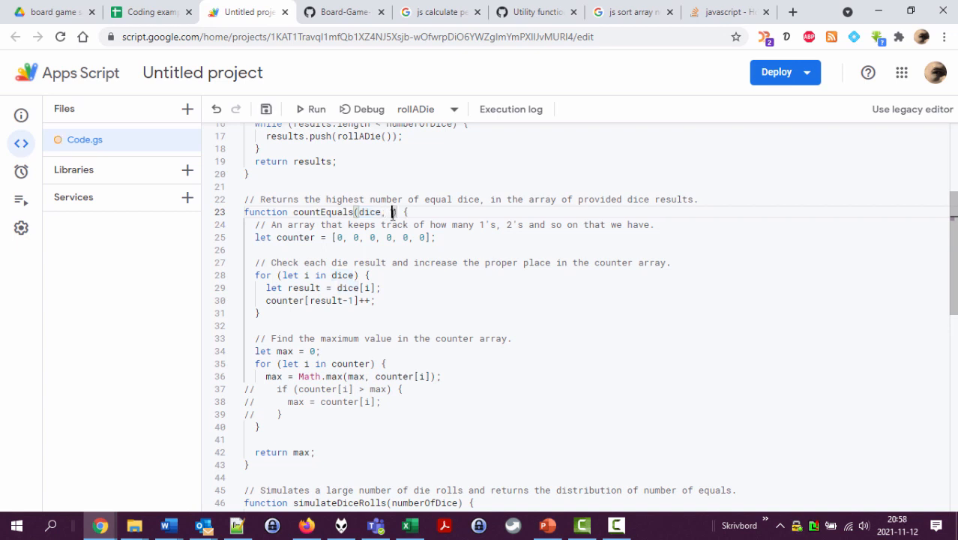
text(limit)
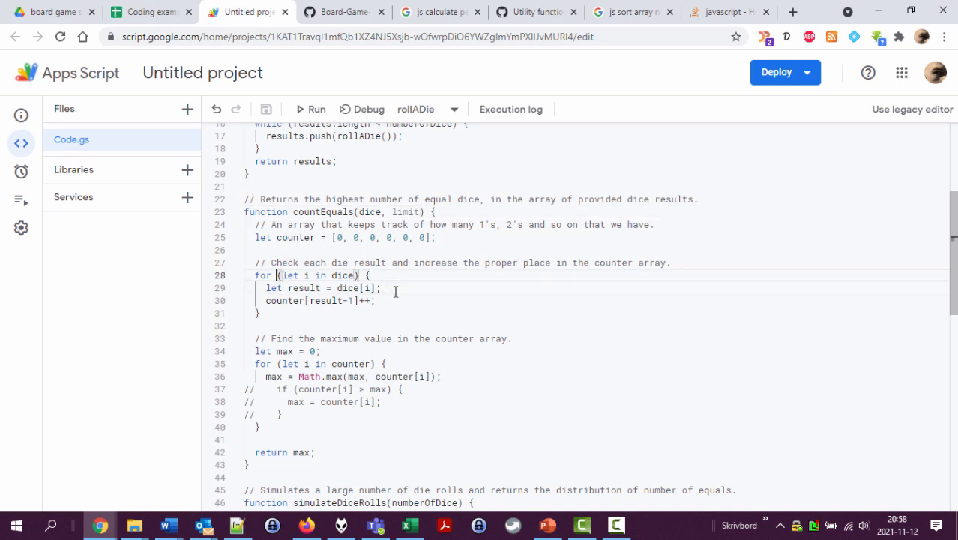
drag(255, 276, 259, 325)
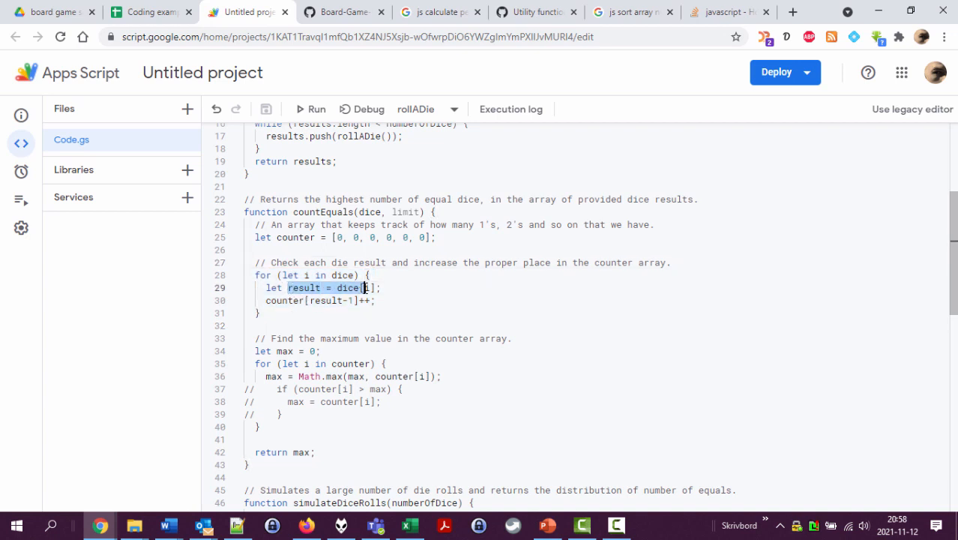
click(381, 287)
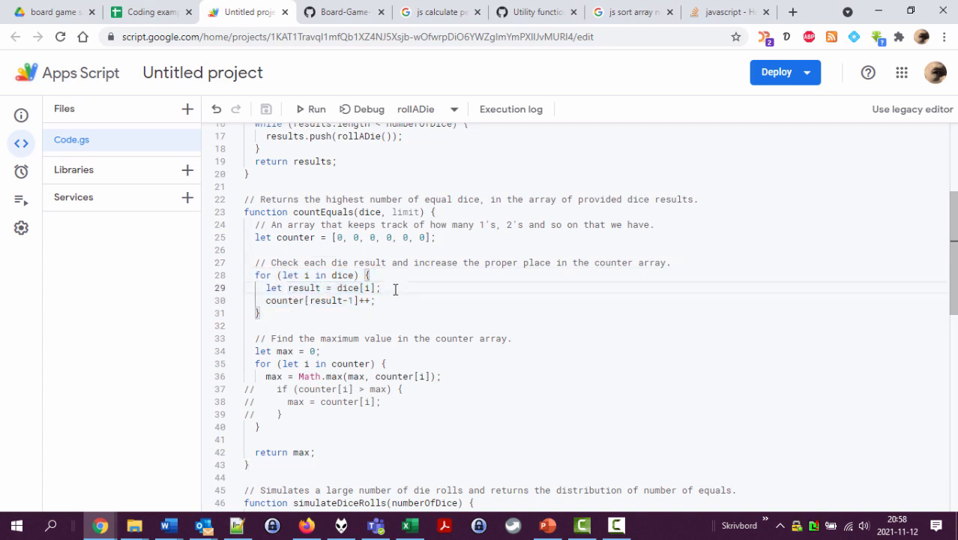
Wrap counter[result-1]++ in 'if (result > limit)' and move to the countEquals comment
text(if (result)
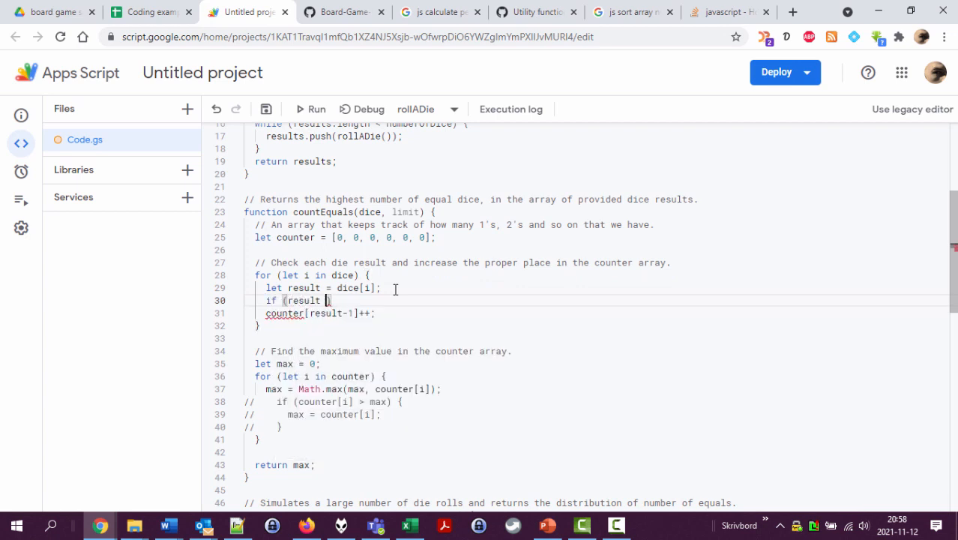
text(> limit)
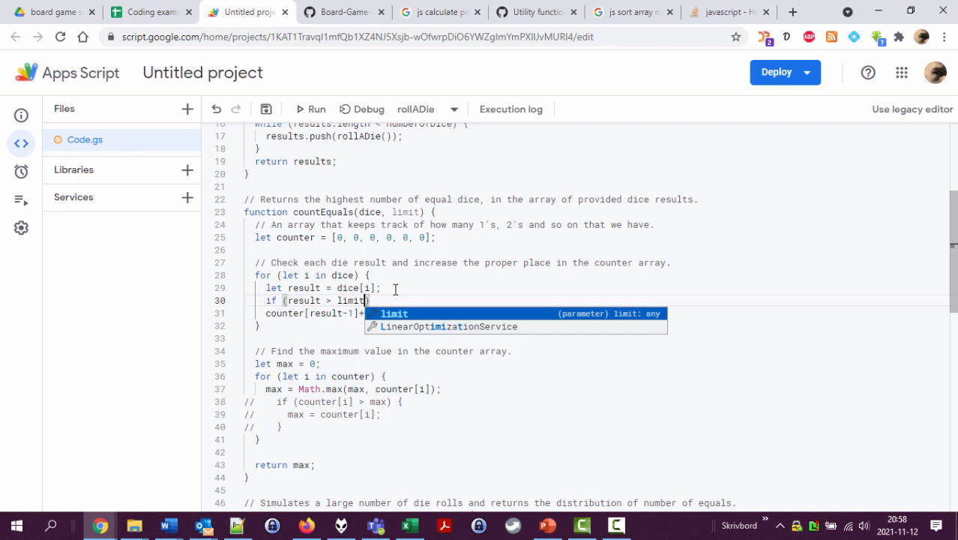
key(Escape)
text( {)
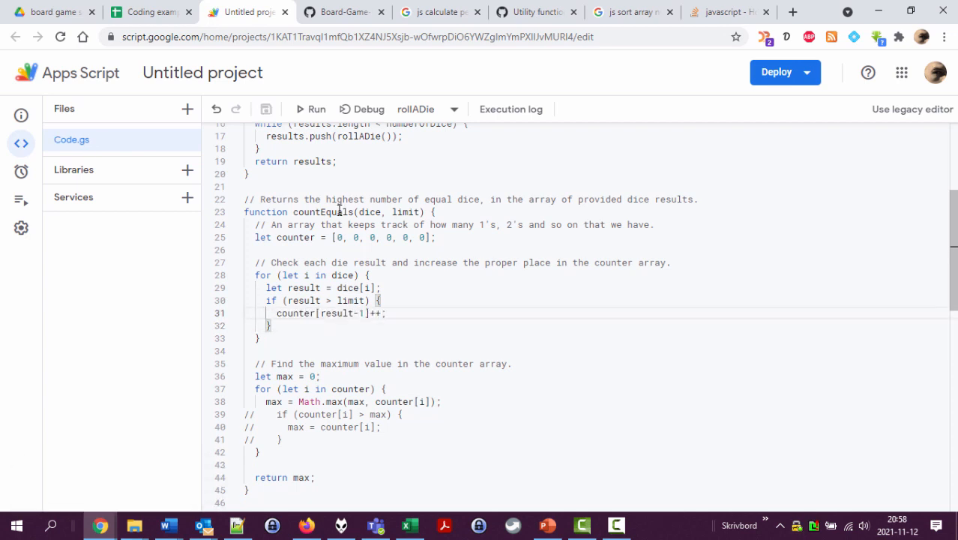
double_click(321, 211)
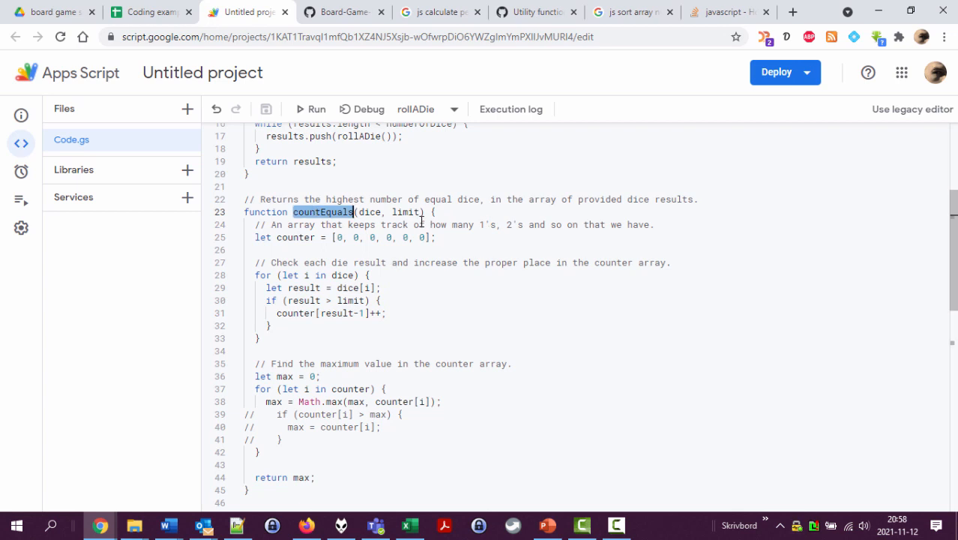
double_click(405, 211)
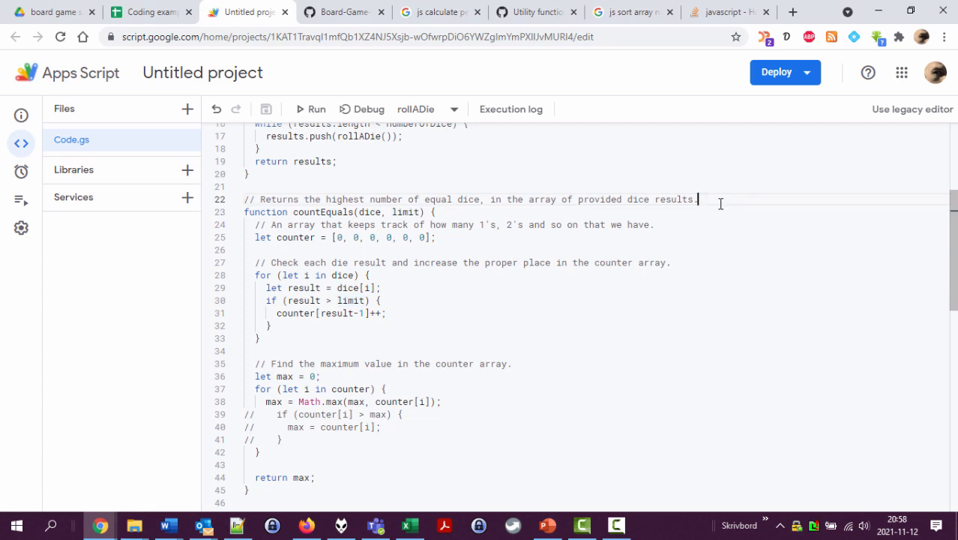
Add the comment '// Only dice higher than the given limit are counted.'
text(// Only dice)
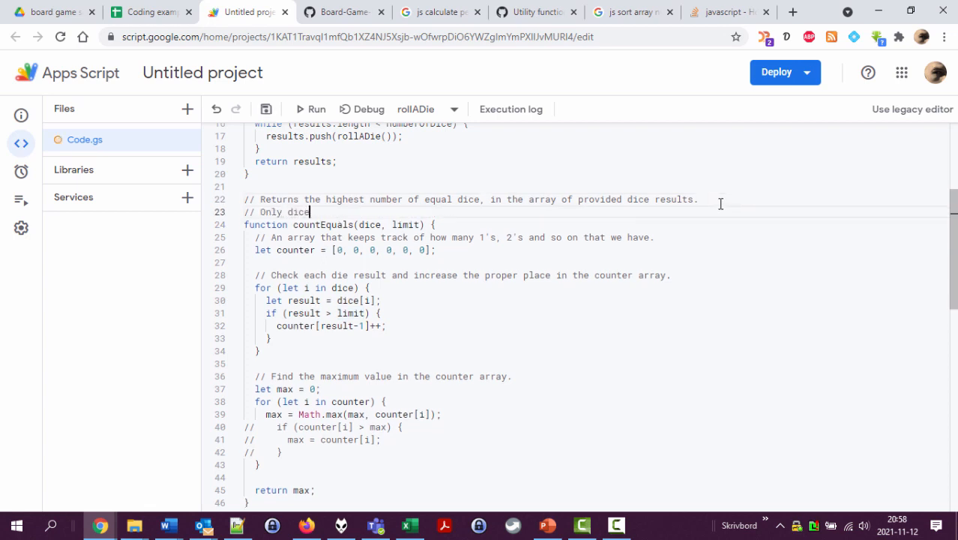
text(higher than the)
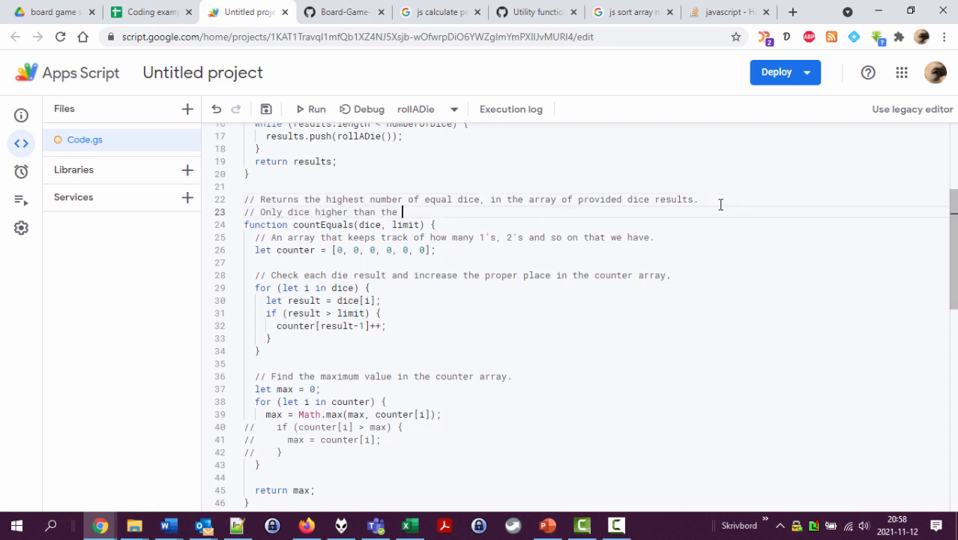
text(given limit are)
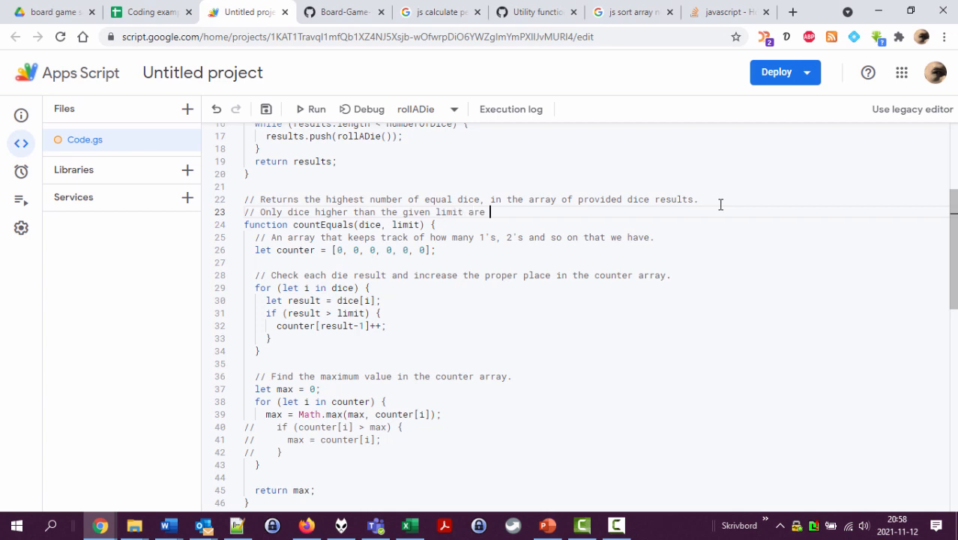
text(counted.)
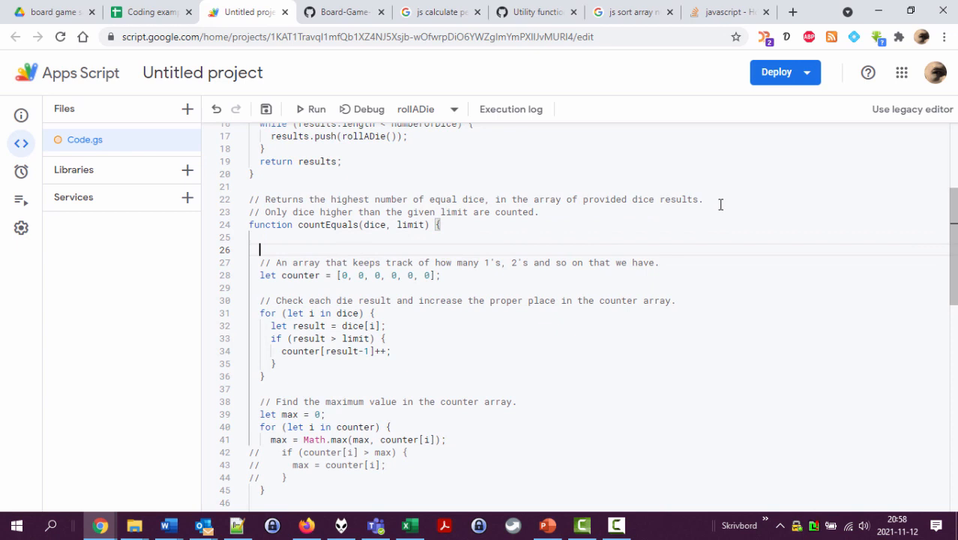
Add 'if (!limit) { limit = 0; }' so limit defaults to 0
text(if ()
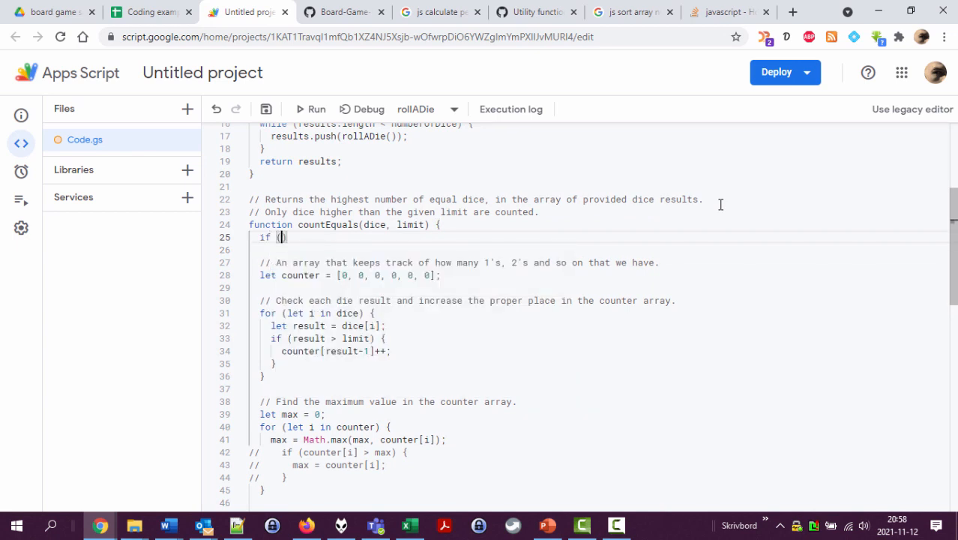
text(!limit)
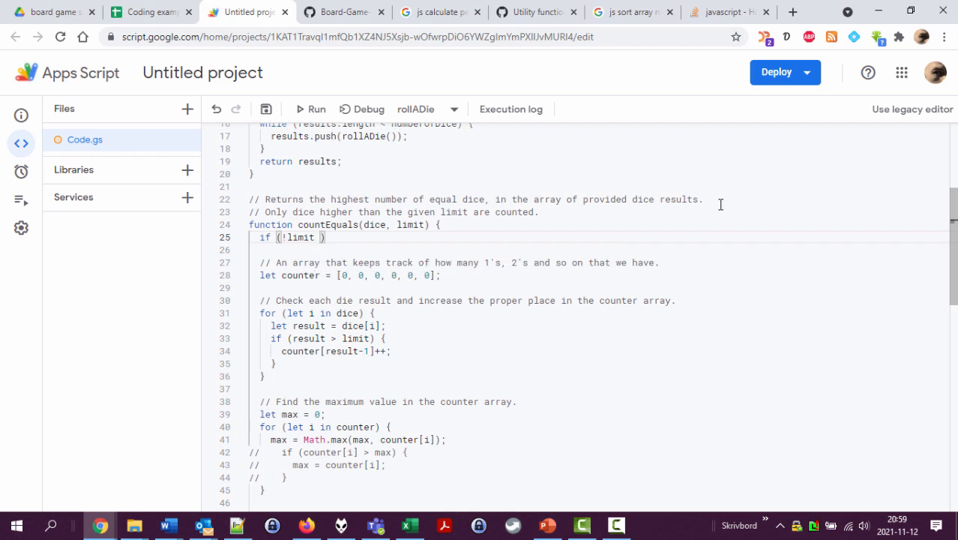
text(7)
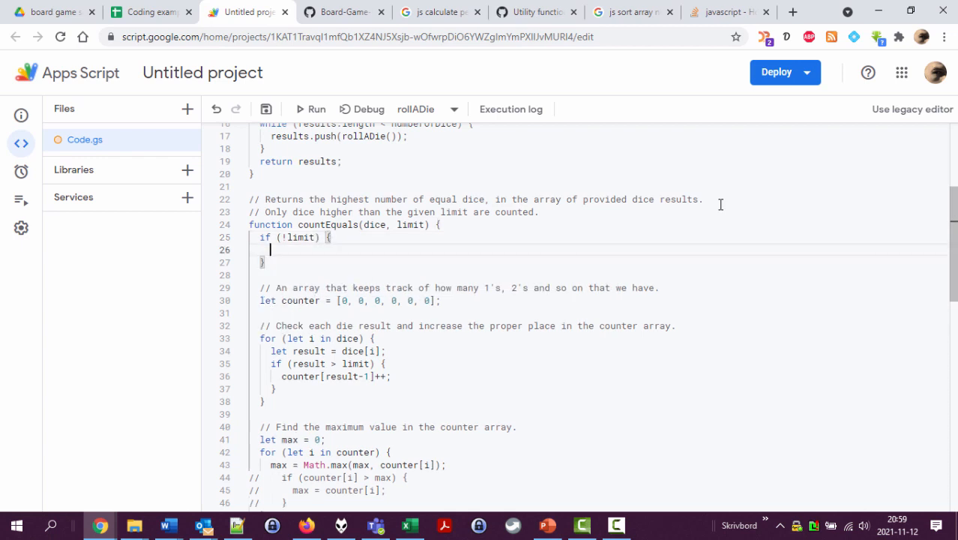
text(limit = 0;)
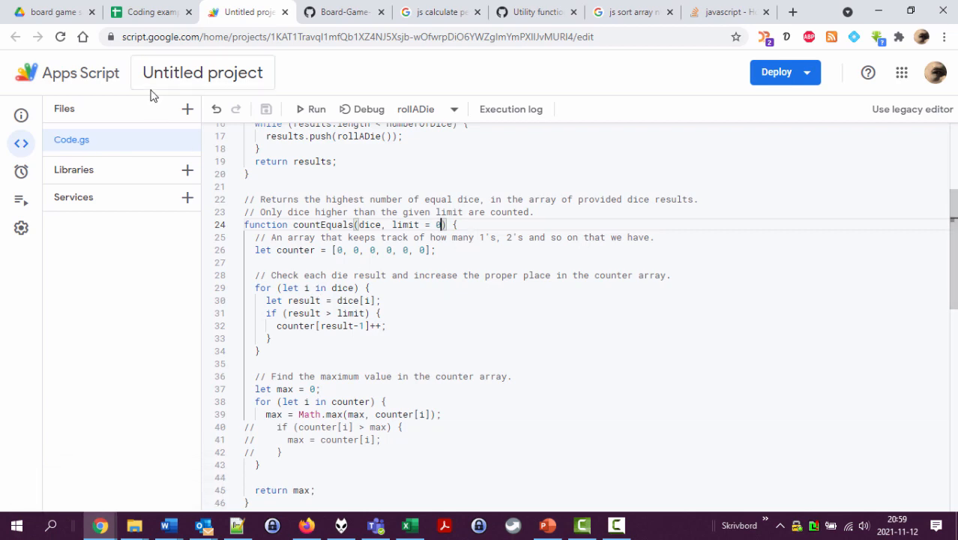
Change the signature to simulateDiceRolls(numberOfDice, limit) after checking the current sheet results
click(150, 12)
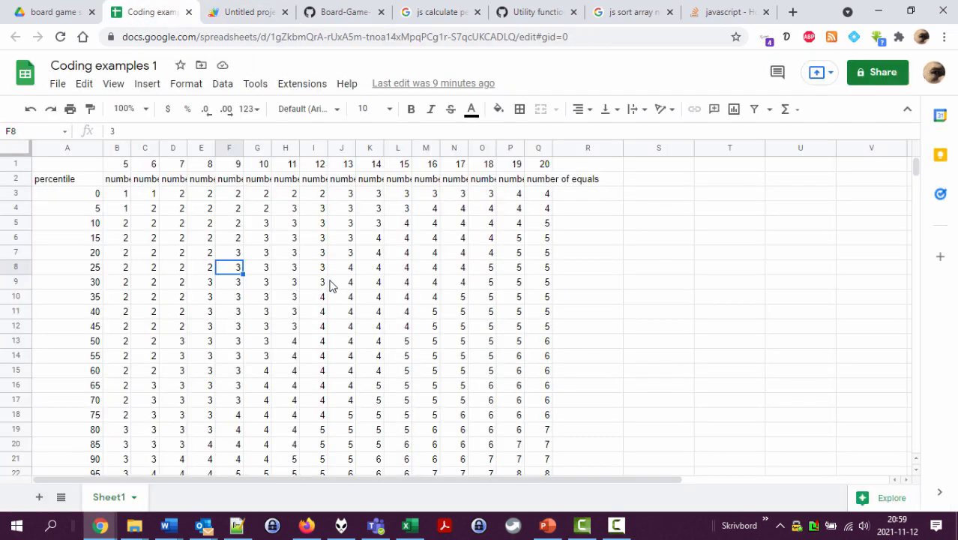
click(248, 12)
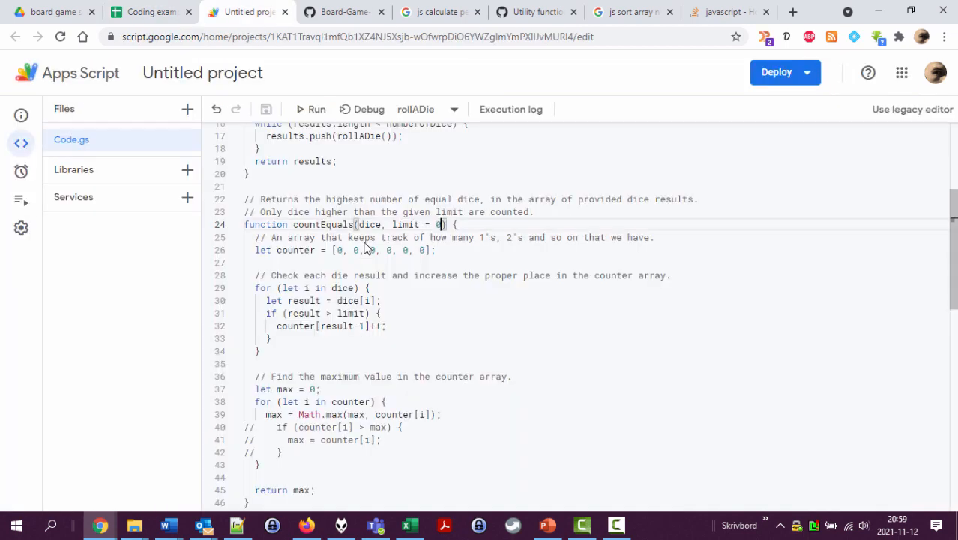
scroll(down, 3)
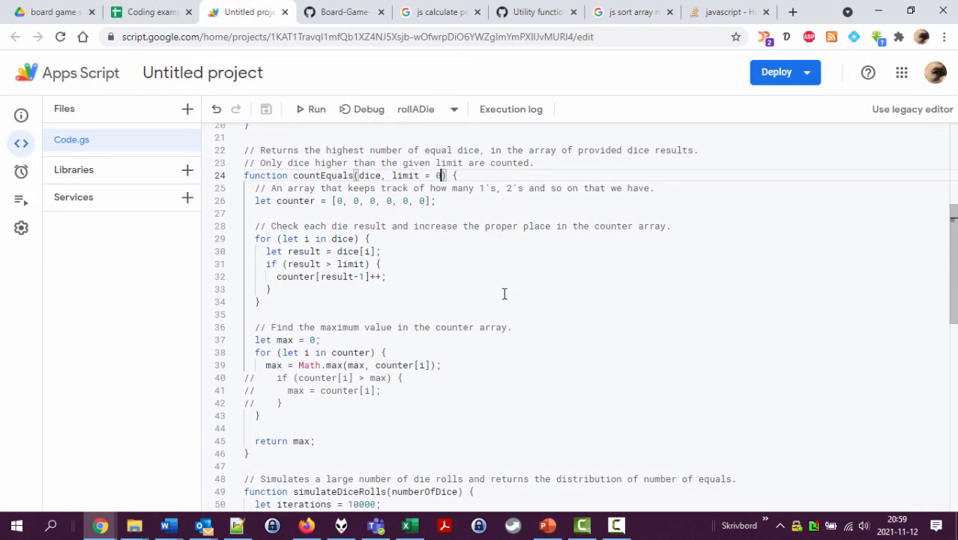
scroll(down, 3)
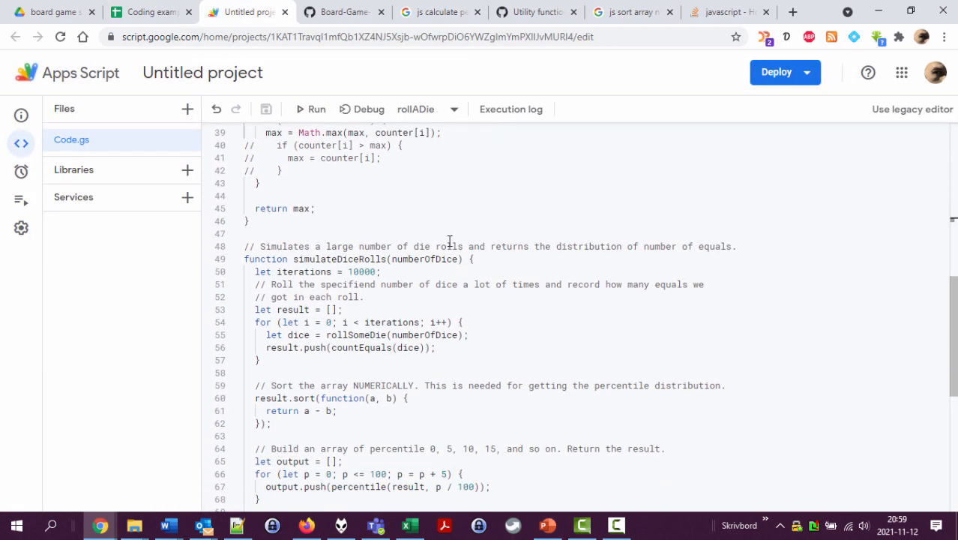
double_click(426, 258)
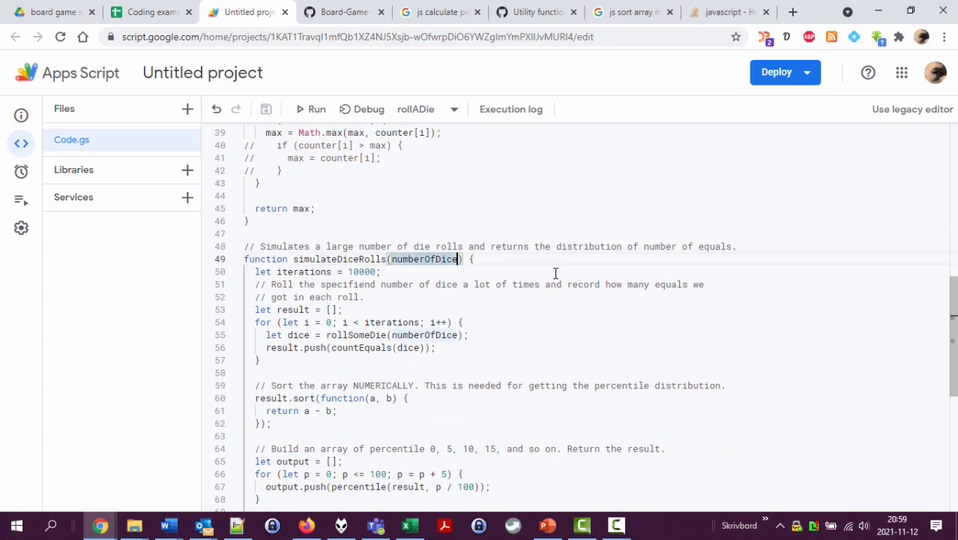
text(, l)
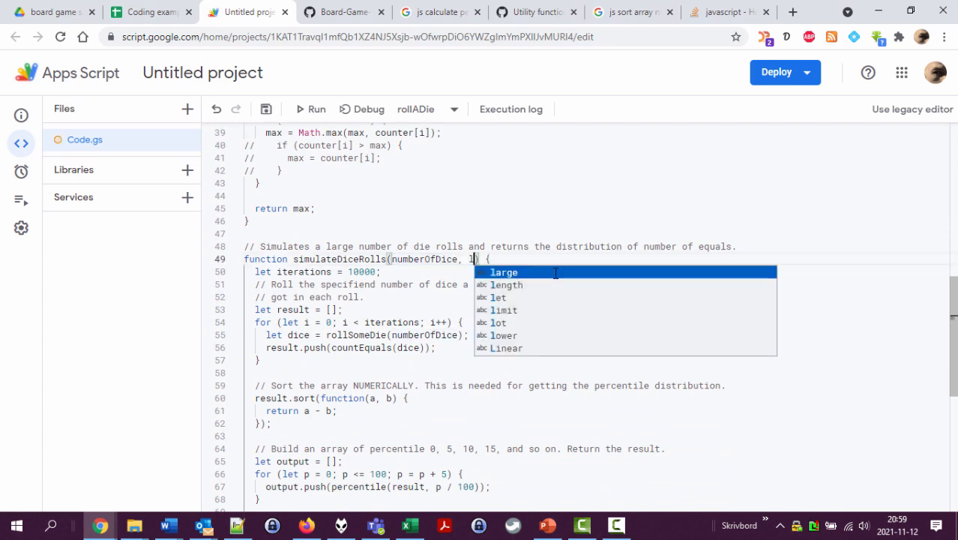
text(imit)
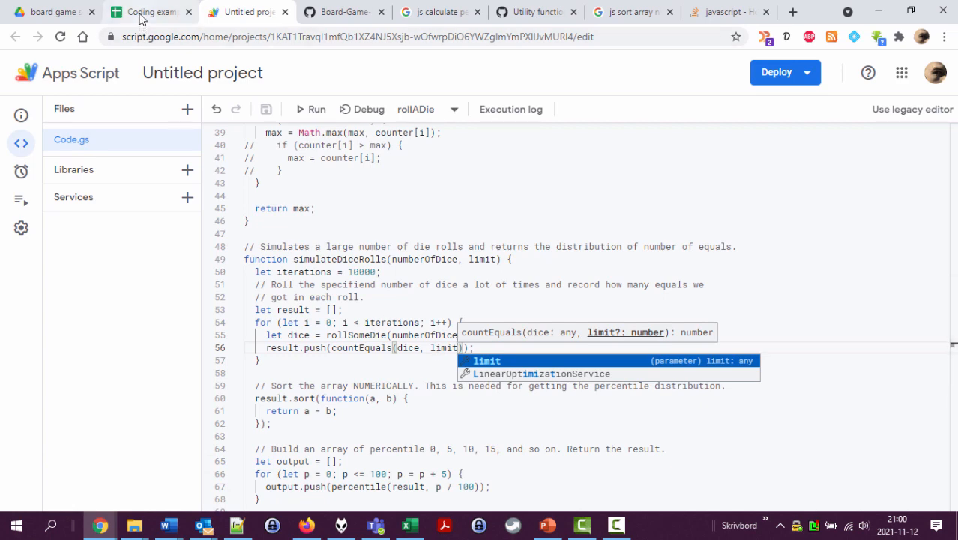
Insert a limit row of 3 above row 1 and update the formula to =simulateDiceRolls(B2,B1)
click(147, 12)
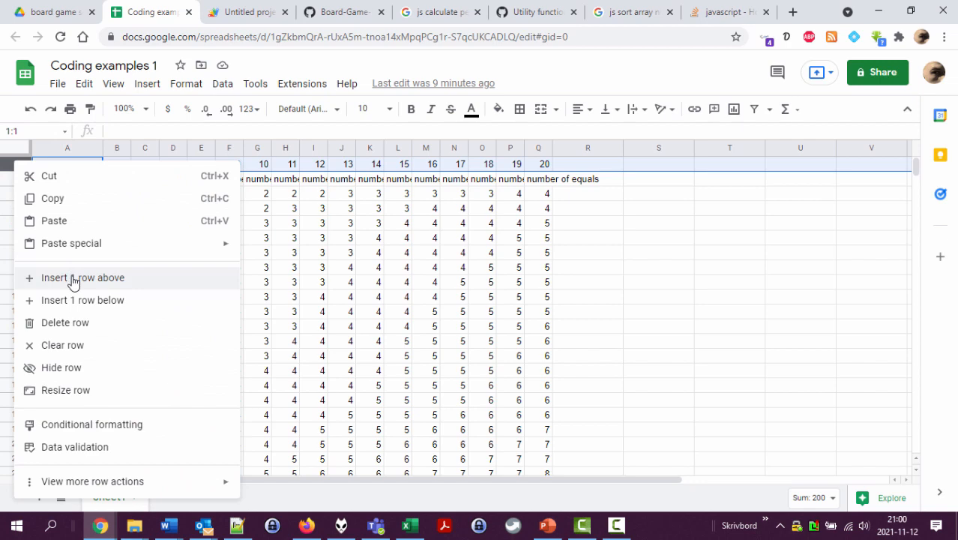
click(82, 277)
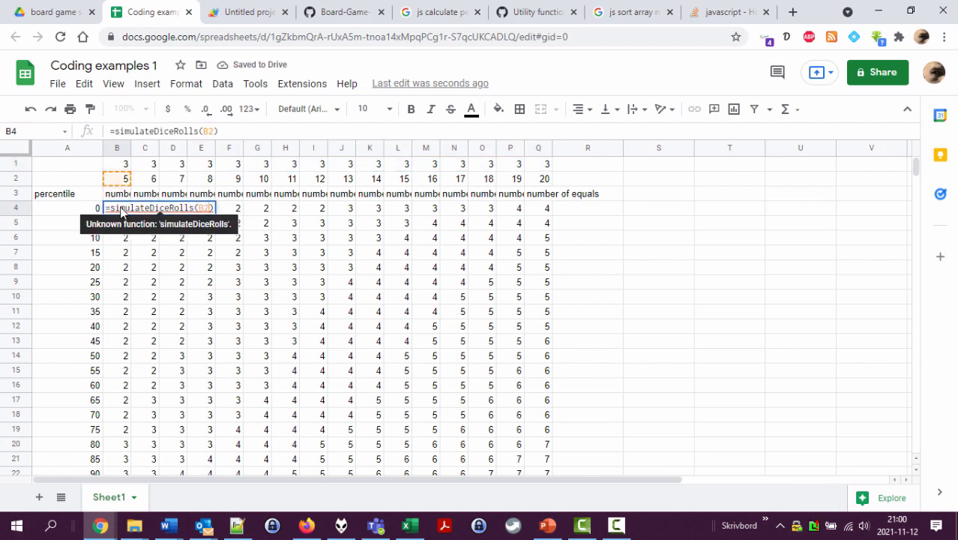
text(,)
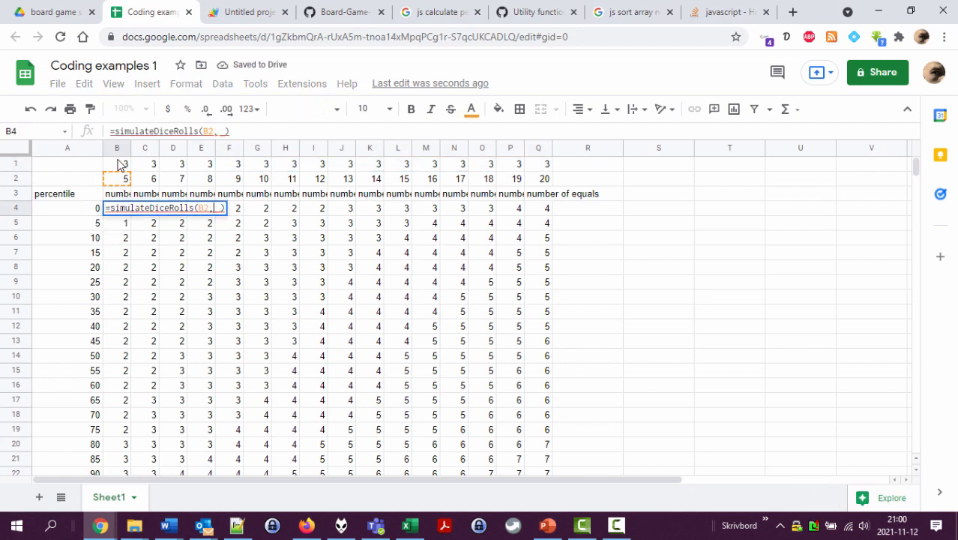
key(Enter)
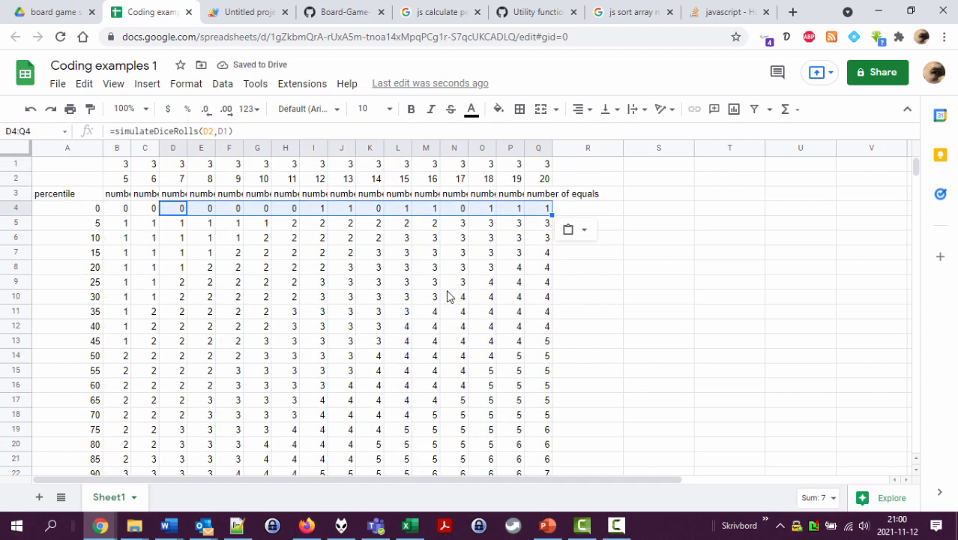
Check the dice count and recalculated result in column L
click(397, 178)
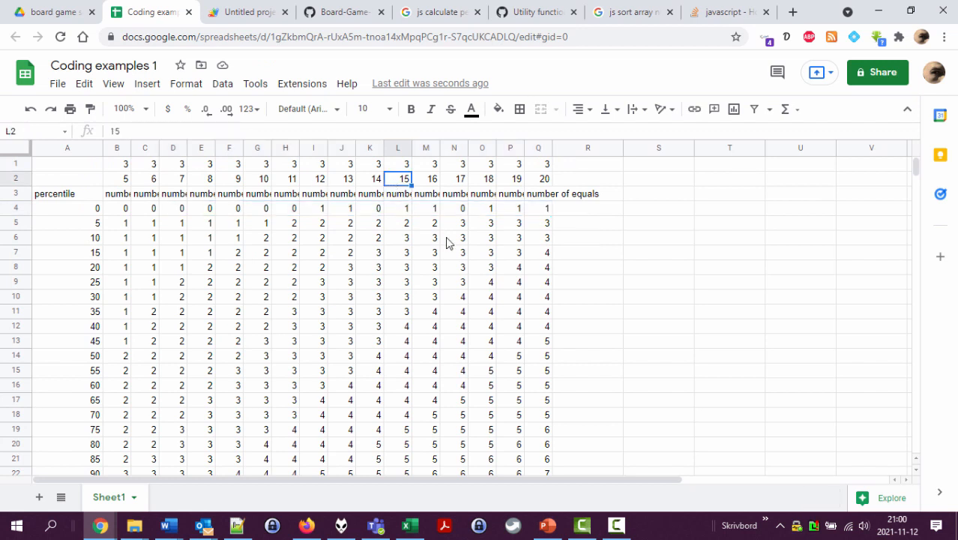
click(399, 237)
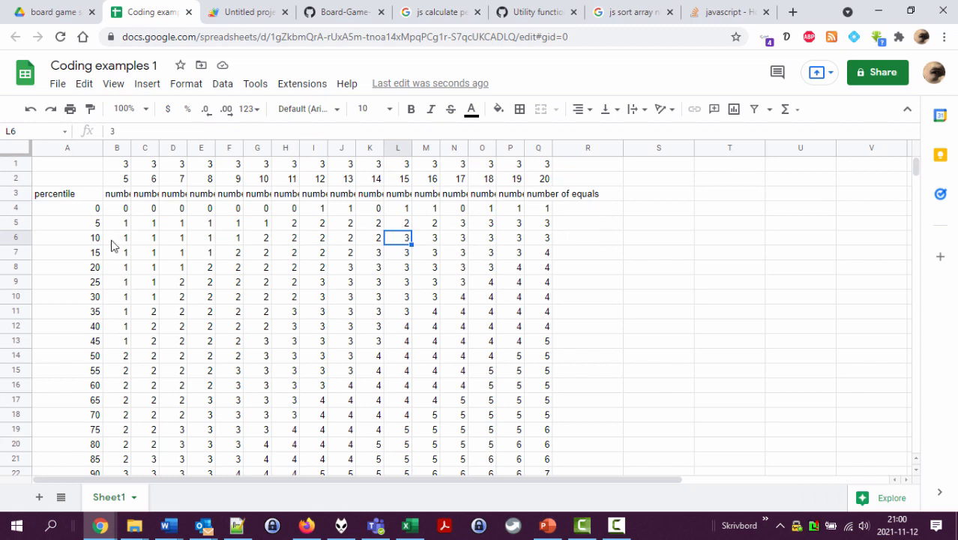
mouse_move(326, 246)
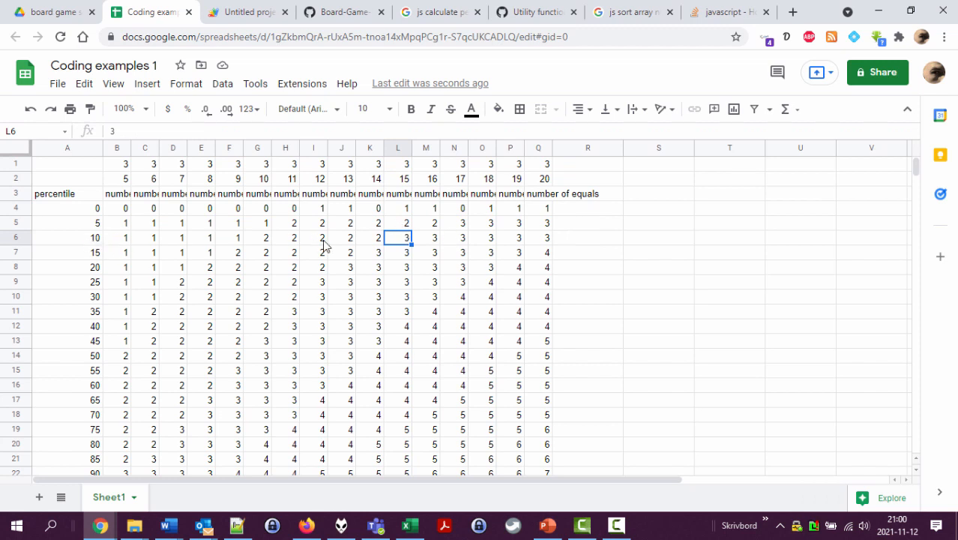